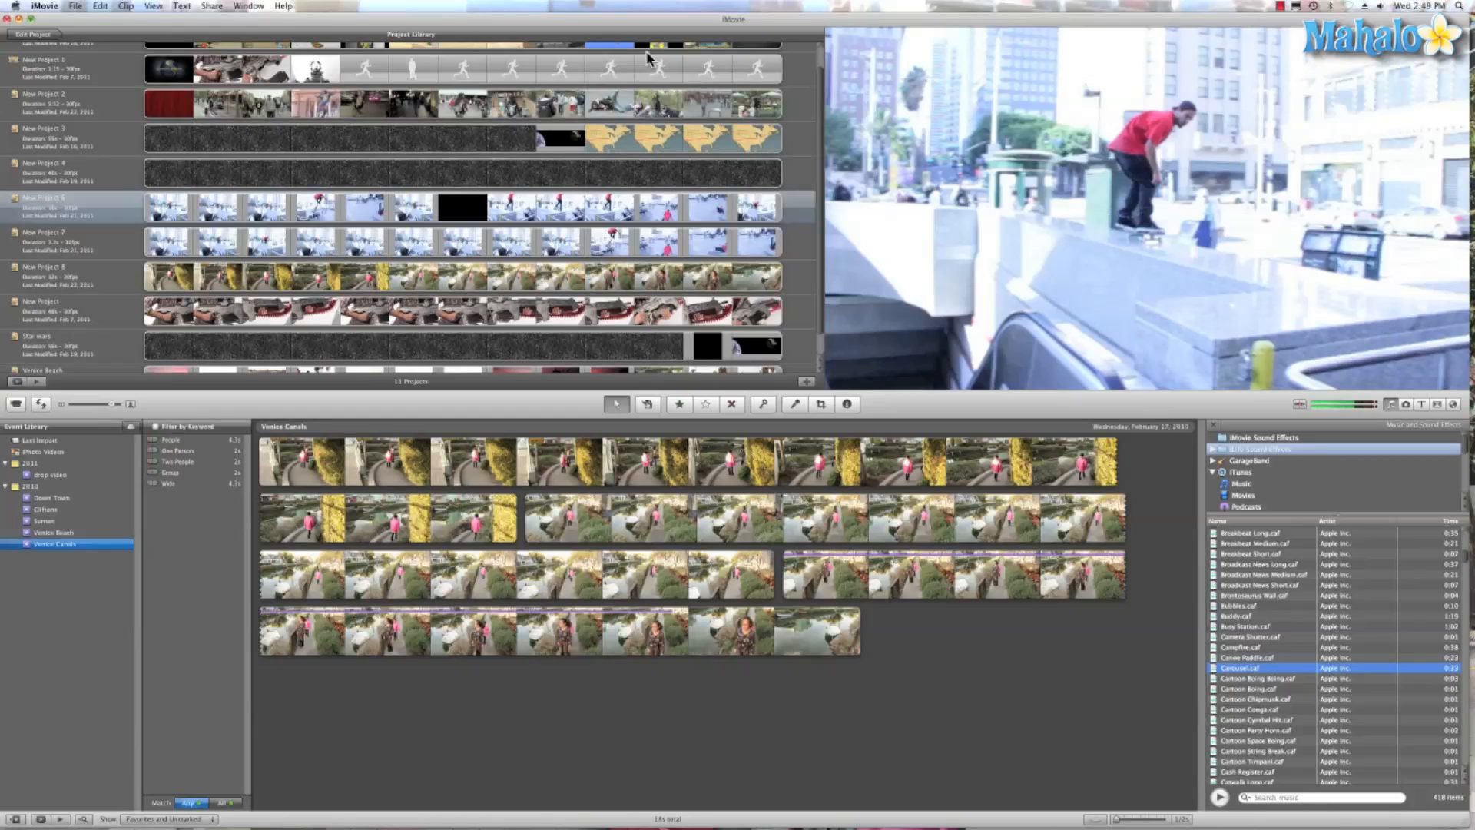
mouse_move(143, 35)
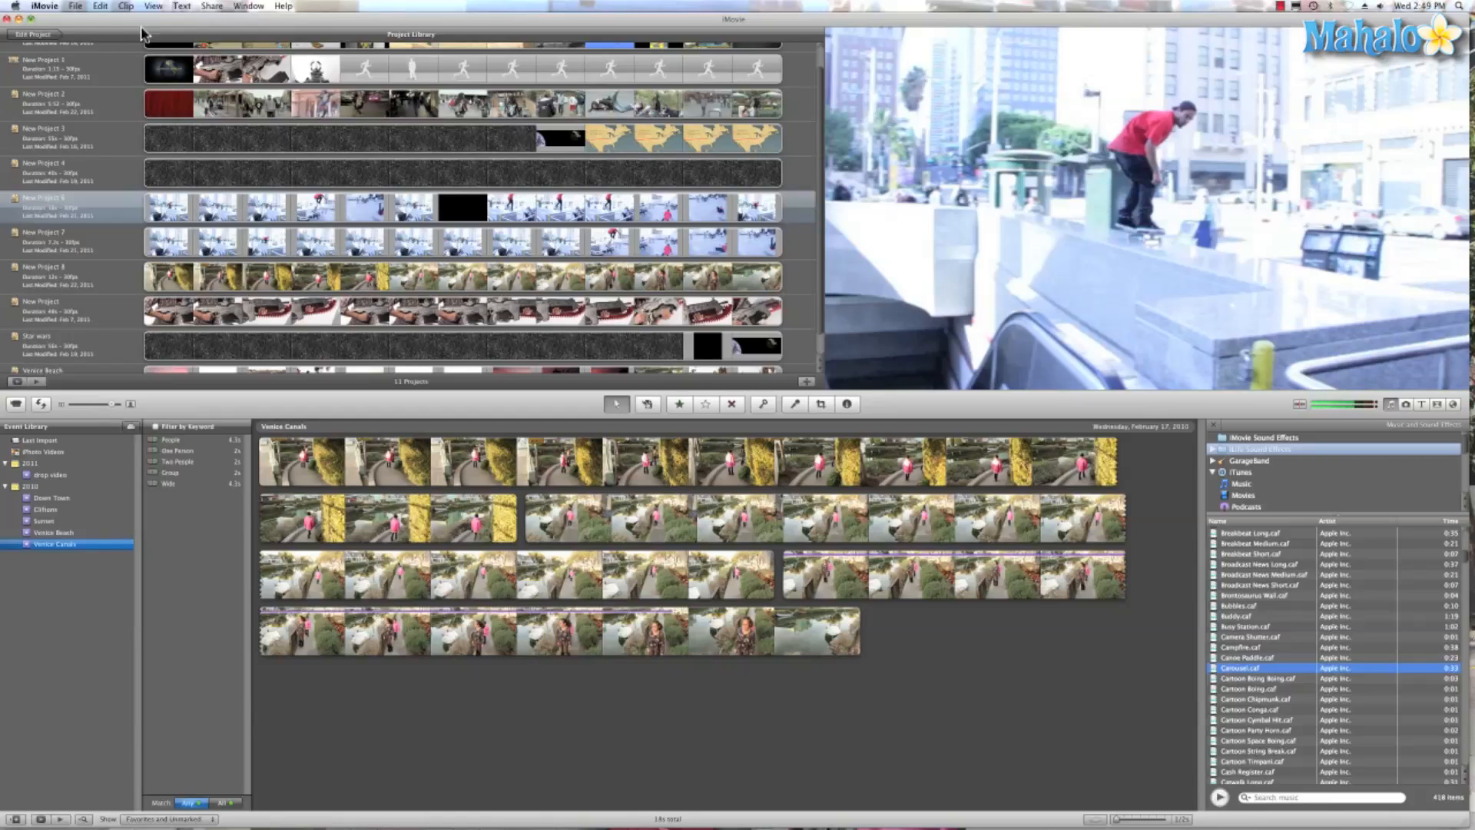
Start a new project named 'Venice' with Widescreen (16:9) aspect ratio
left_click(74, 5)
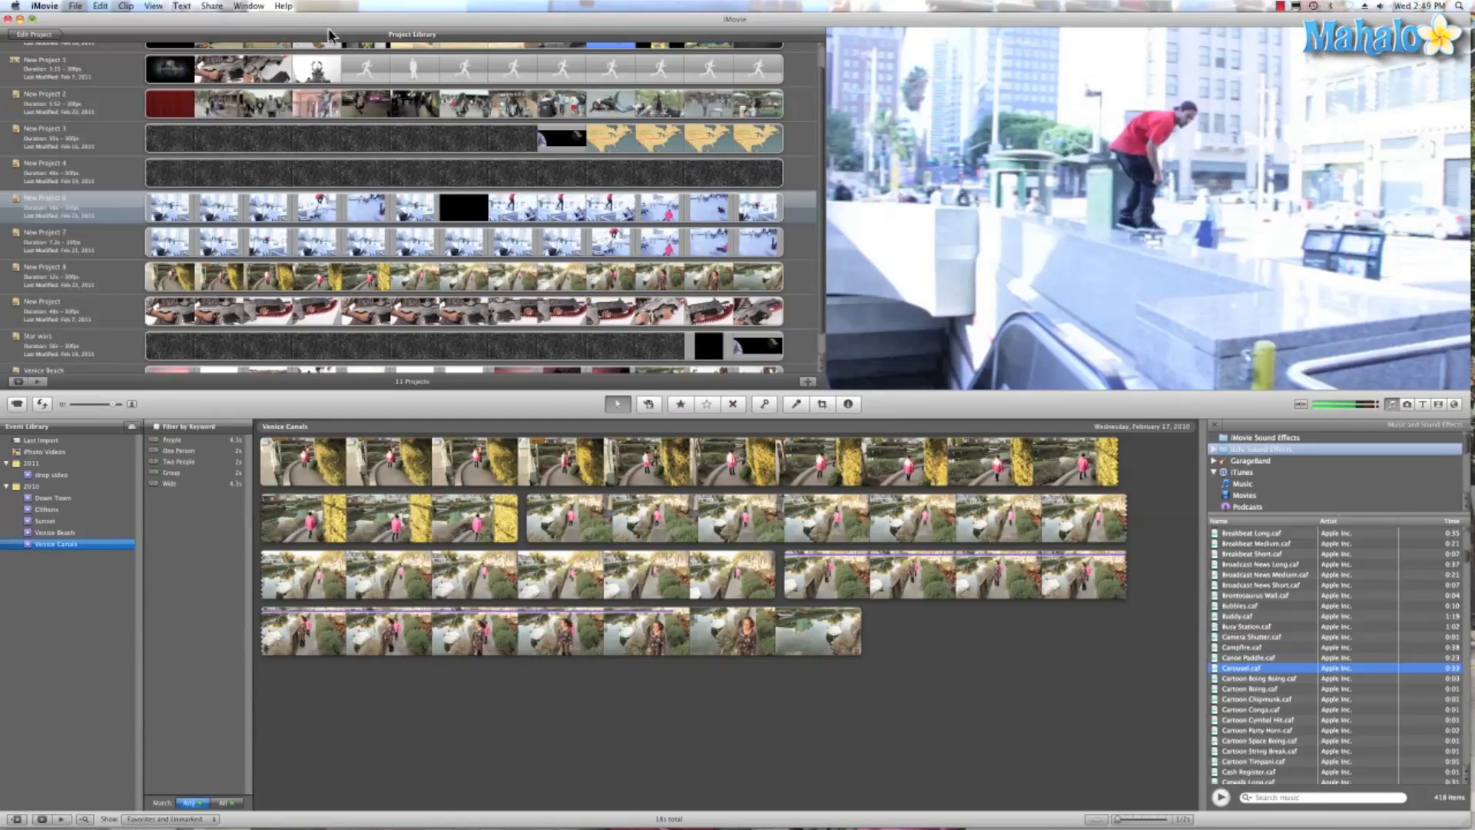
key("cmd+n")
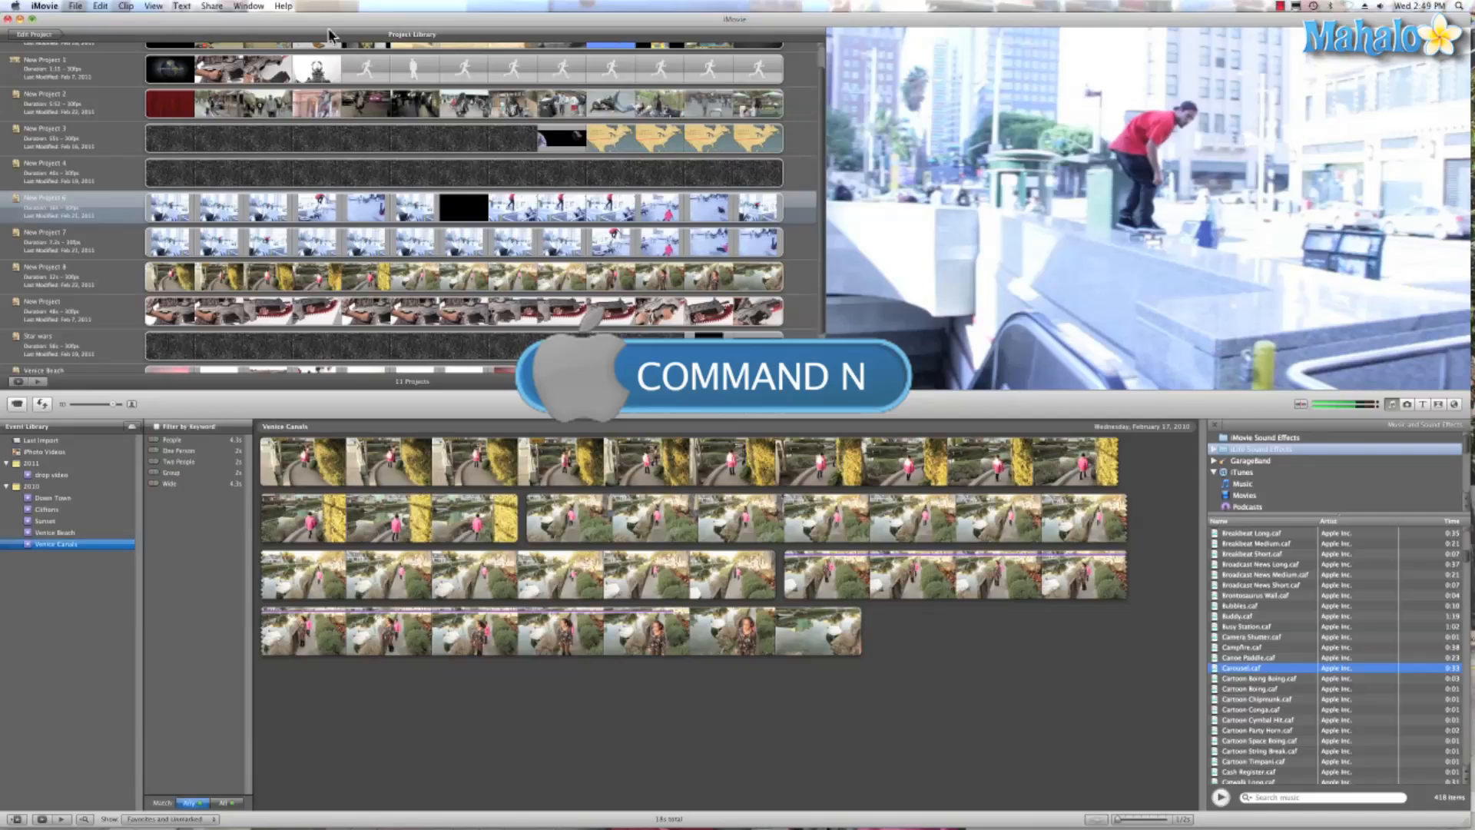
key("cmd+n")
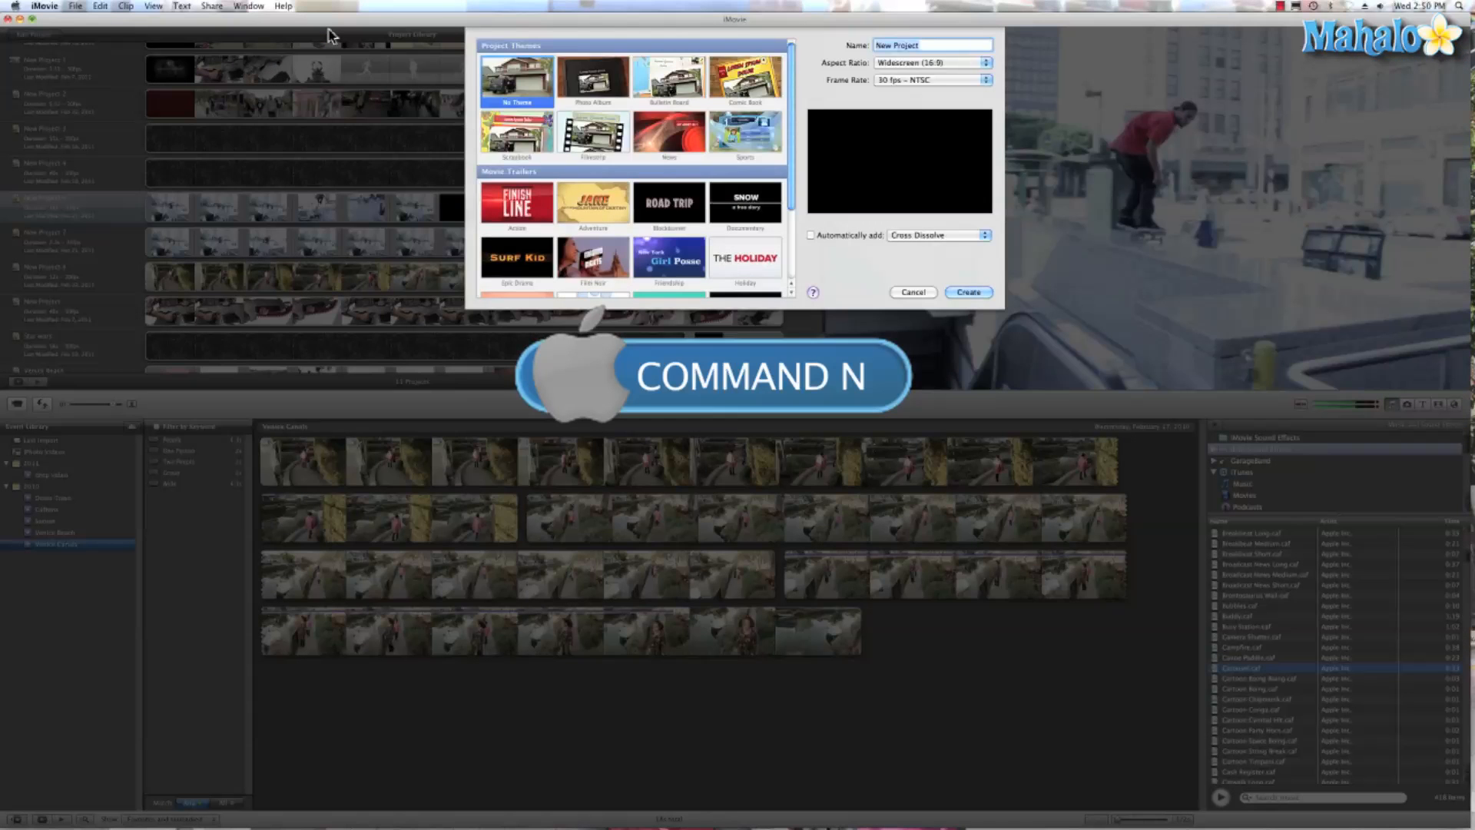
key("cmd+n")
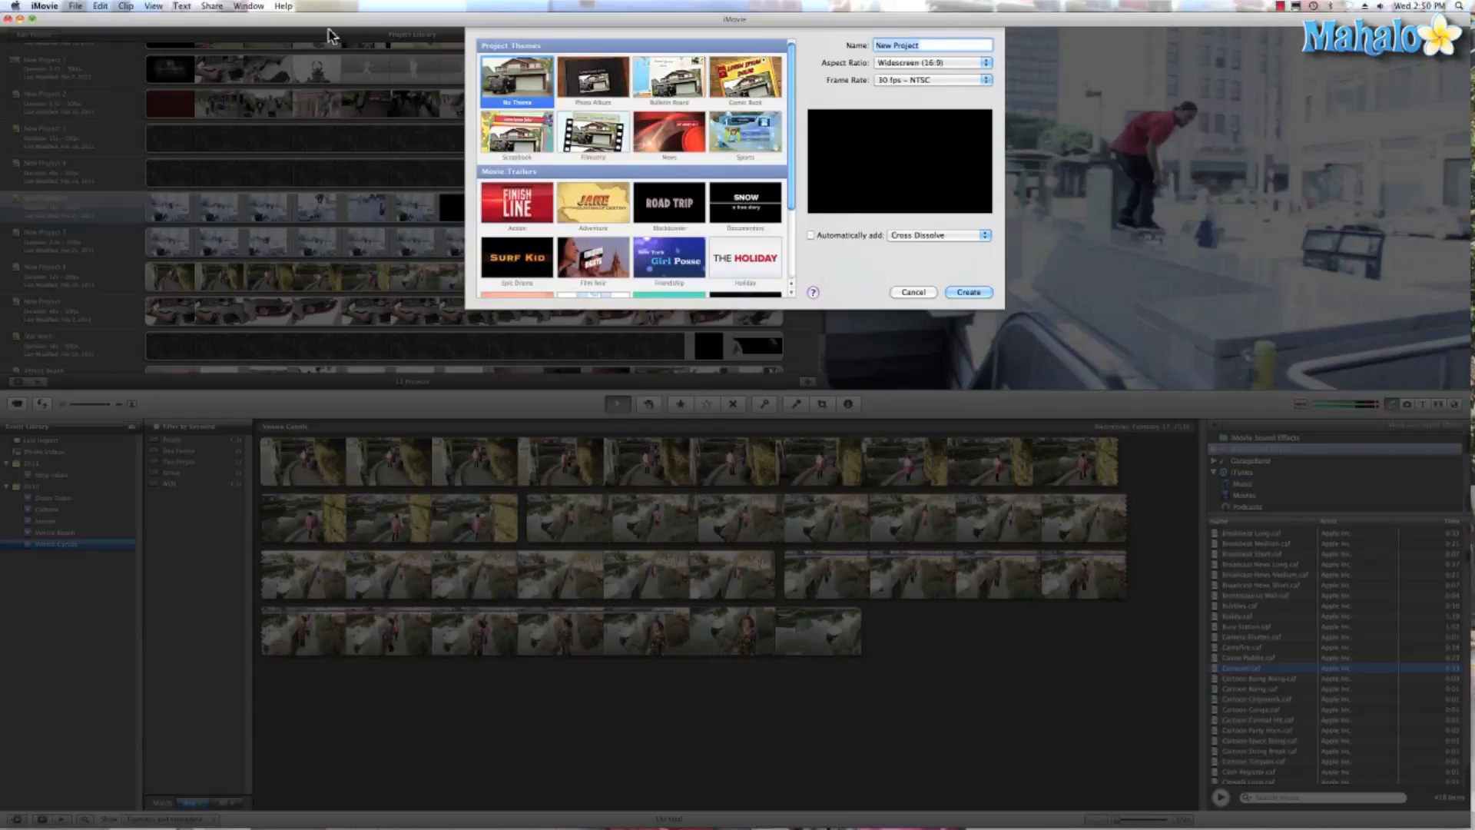
type("Venice")
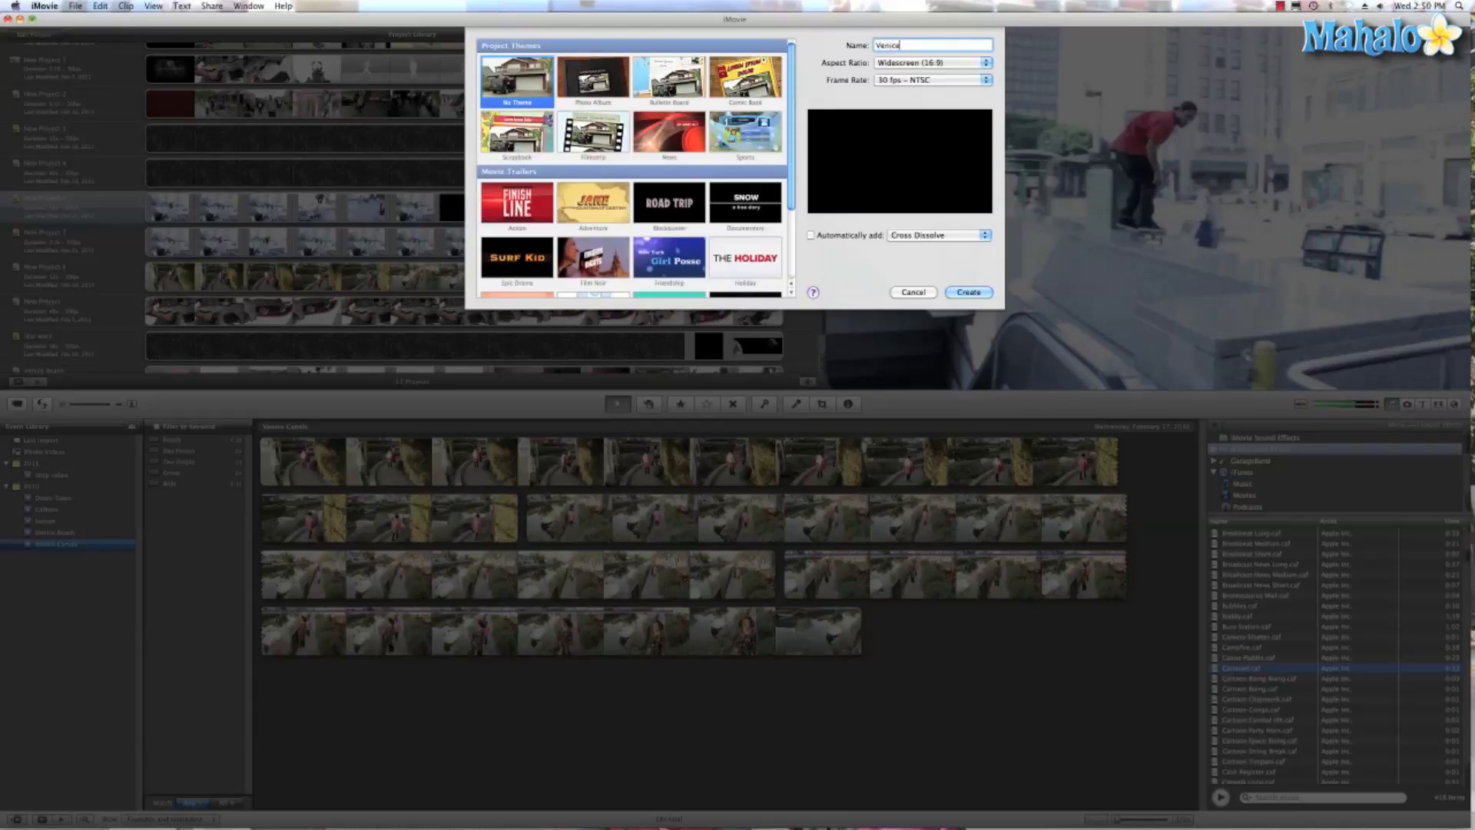
type("a")
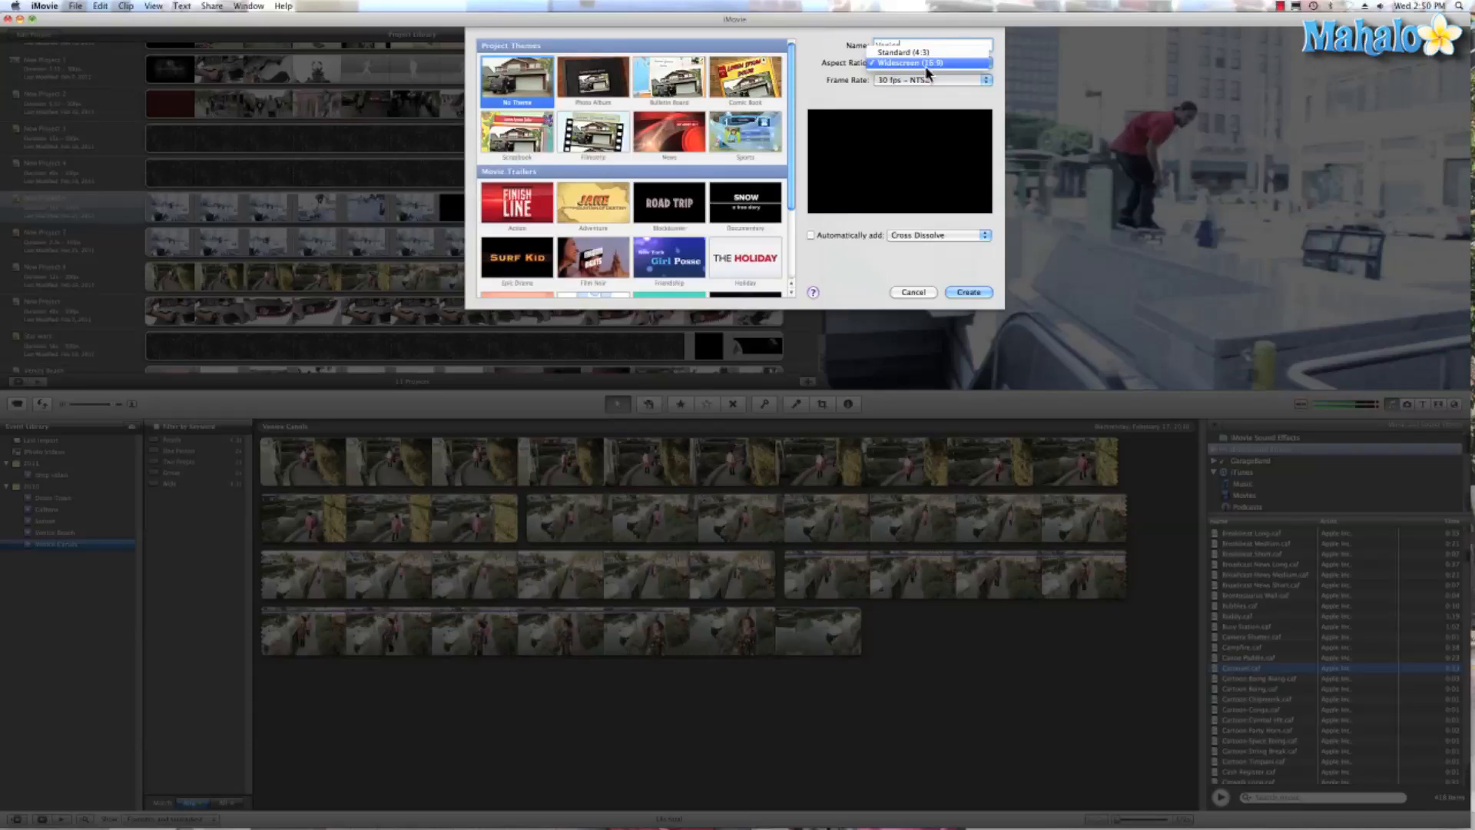
left_click(931, 79)
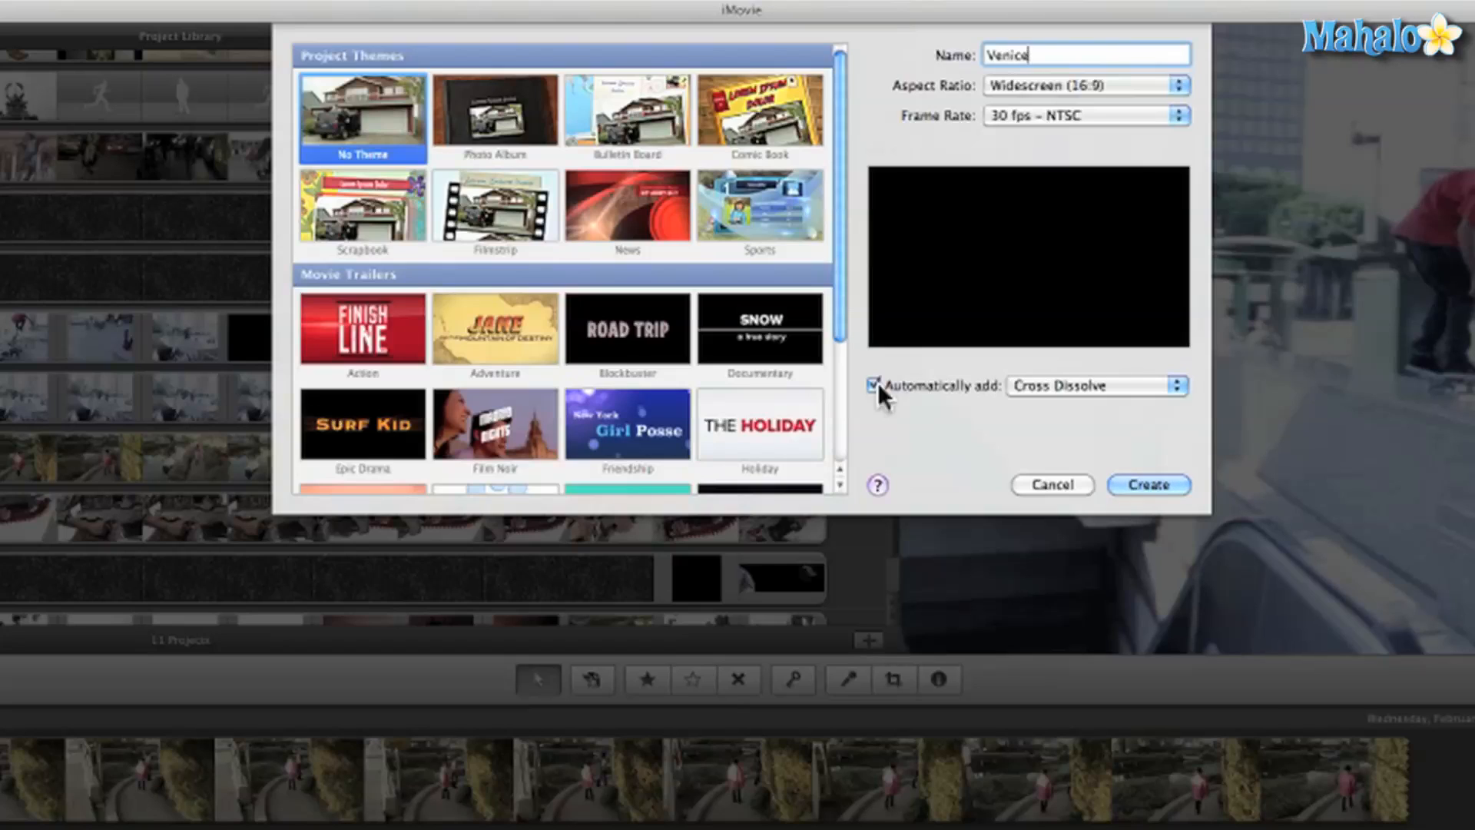
Turn off automatic transitions, preview Photo Album, then return to No Theme
left_click(872, 385)
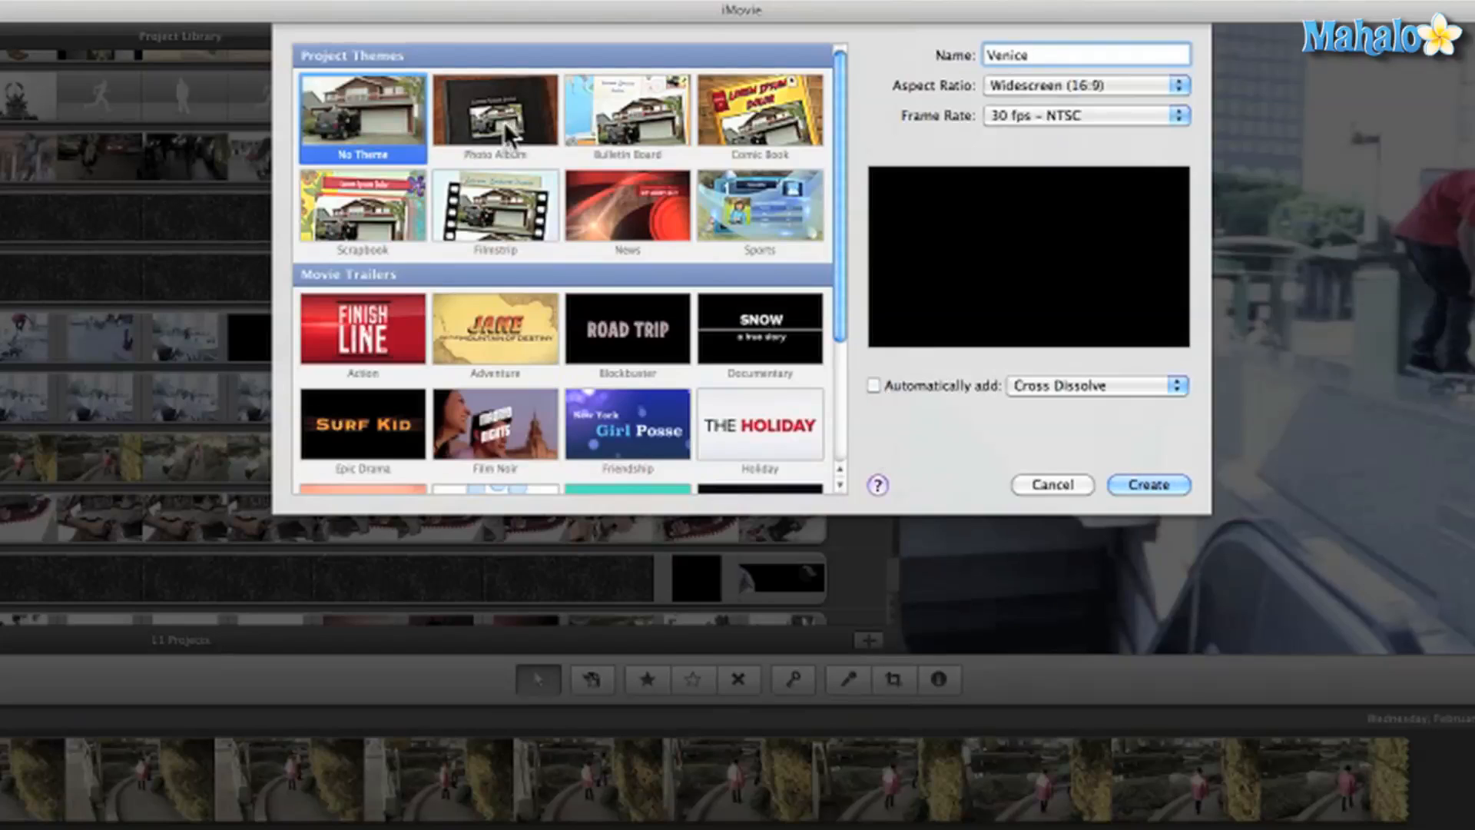
mouse_move(529, 44)
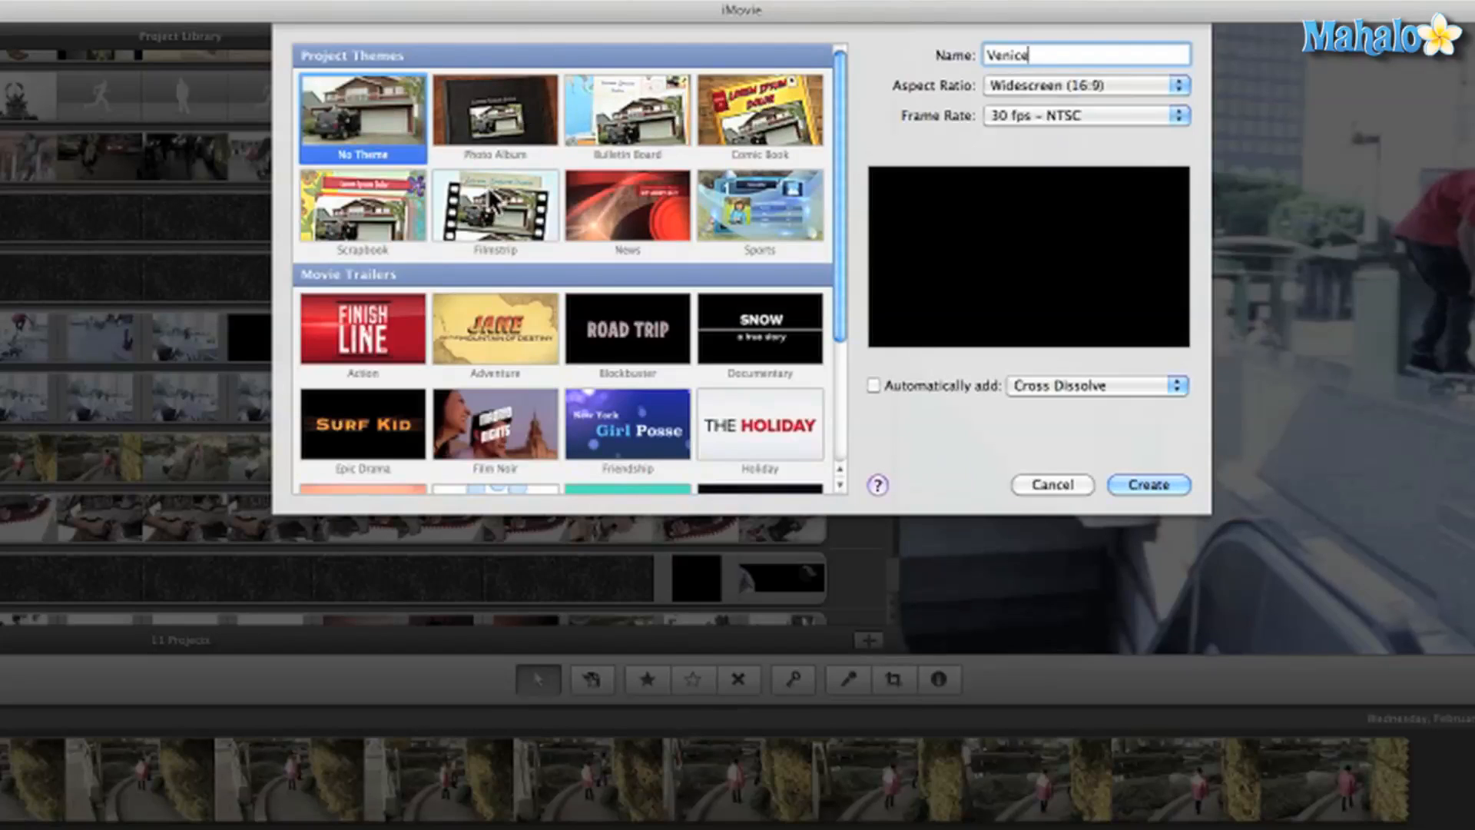
mouse_move(523, 31)
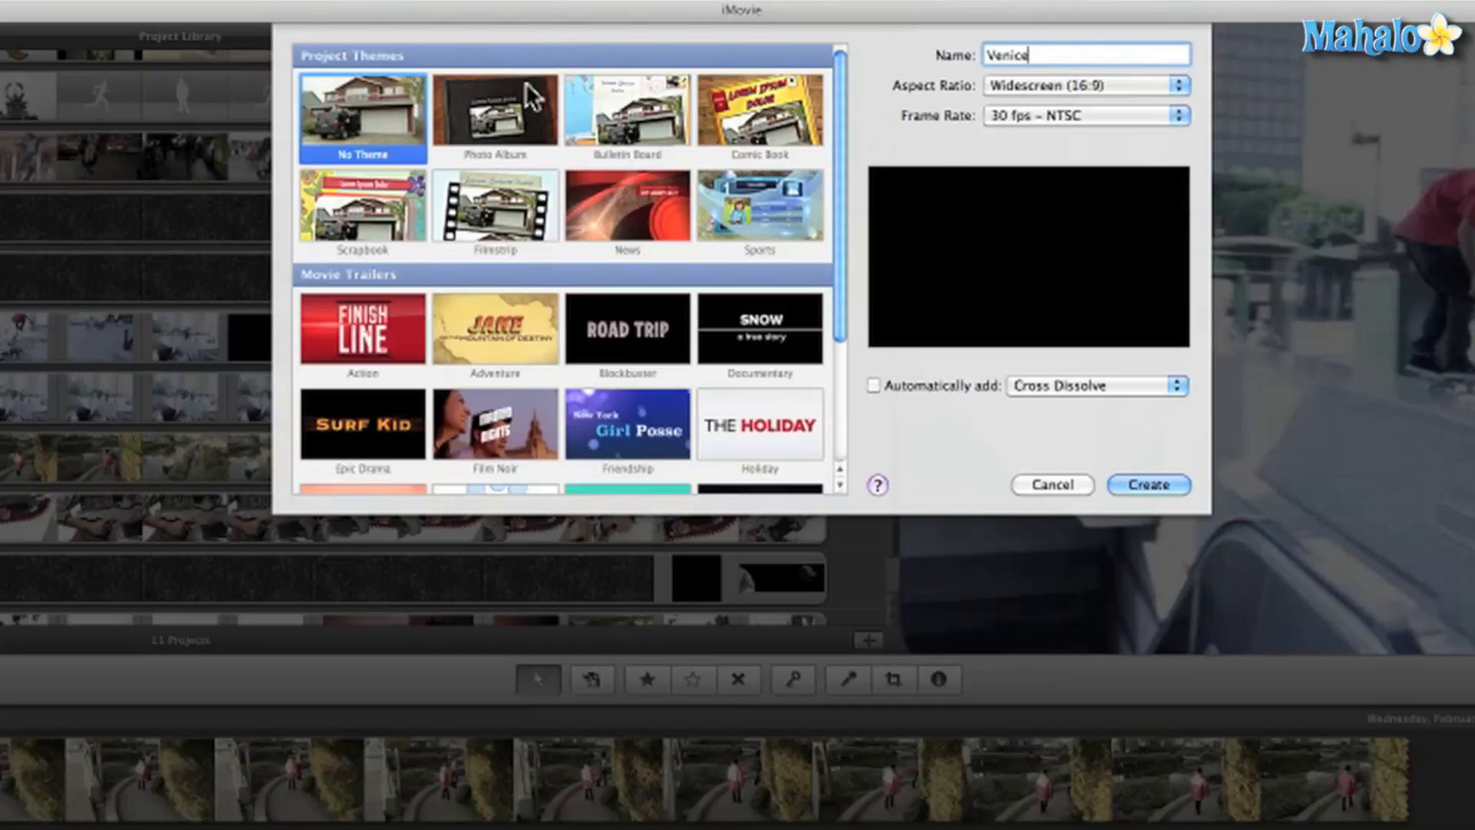
left_click(494, 110)
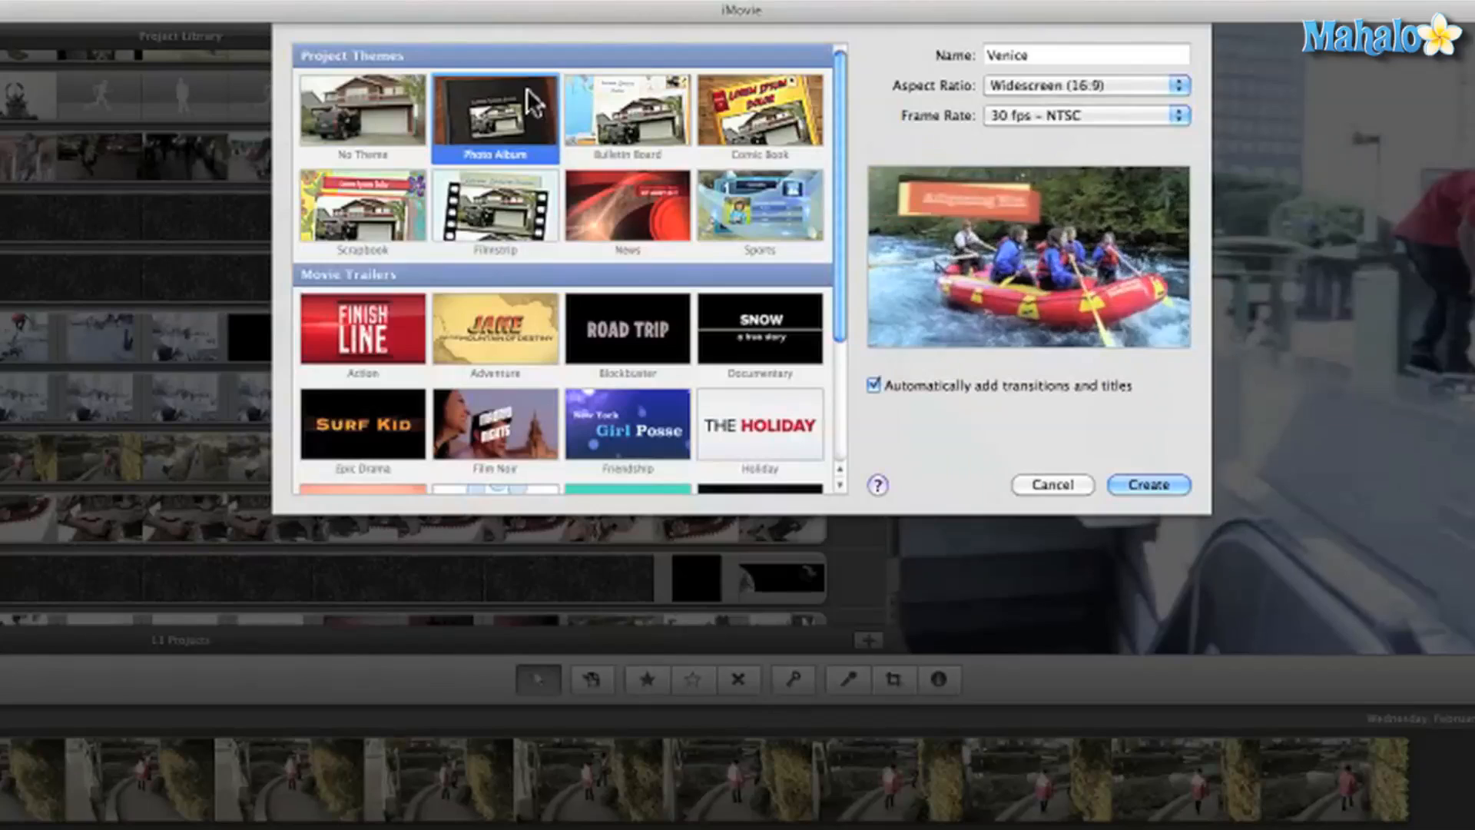
left_click(361, 109)
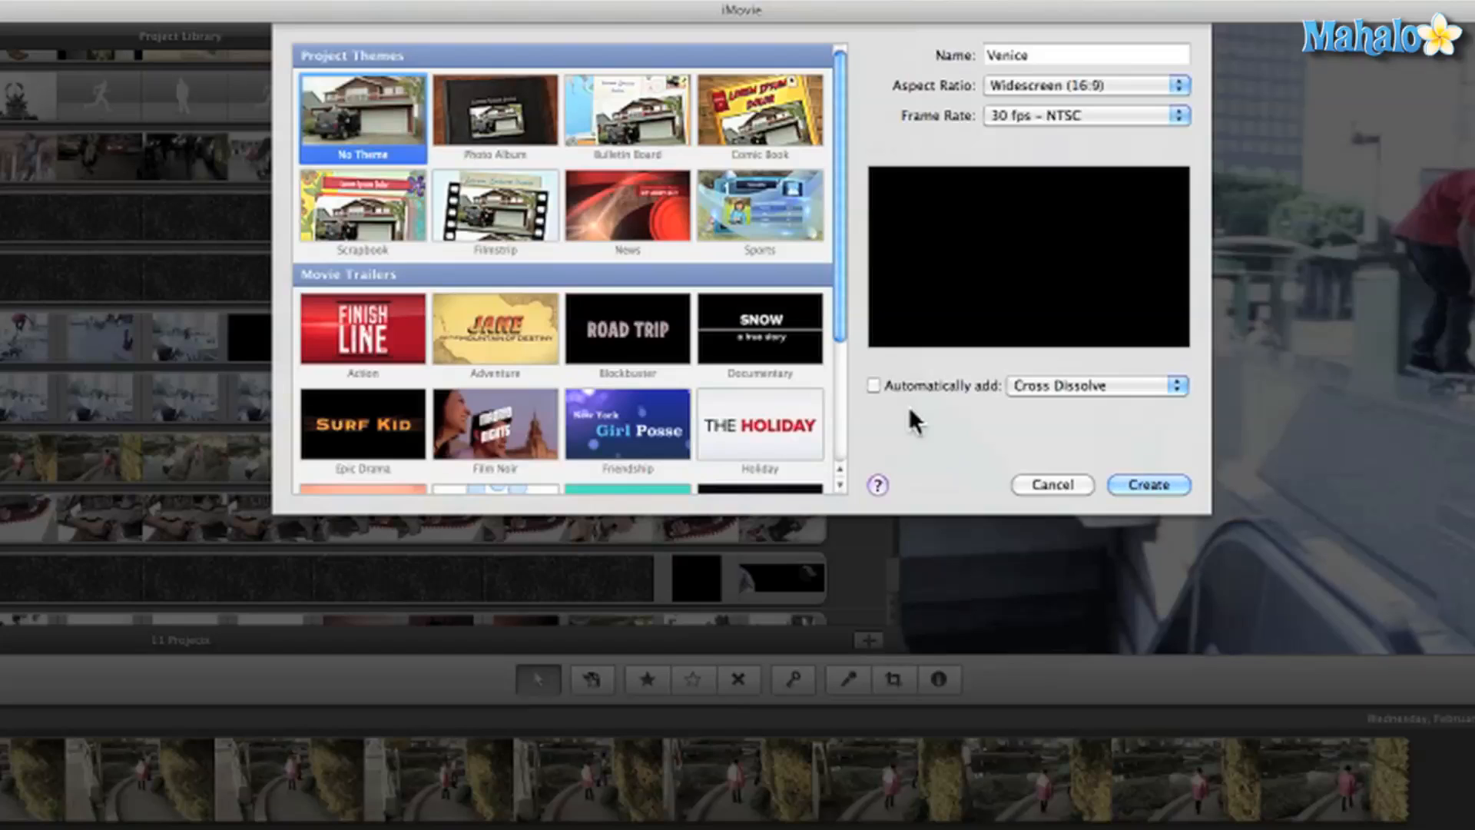
mouse_move(375, 129)
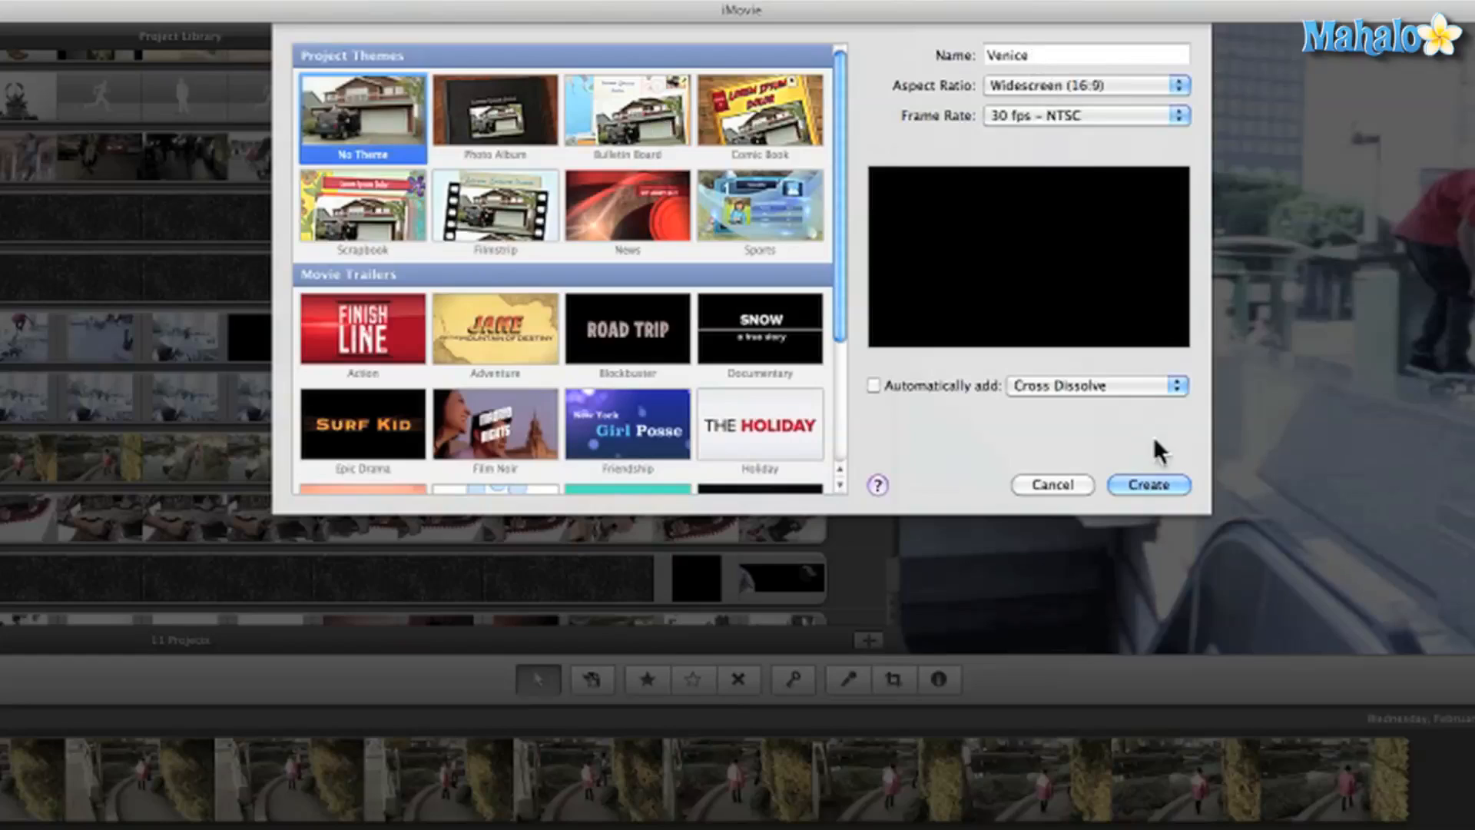
Create the empty Venice project from the New Project dialog
left_click(1148, 485)
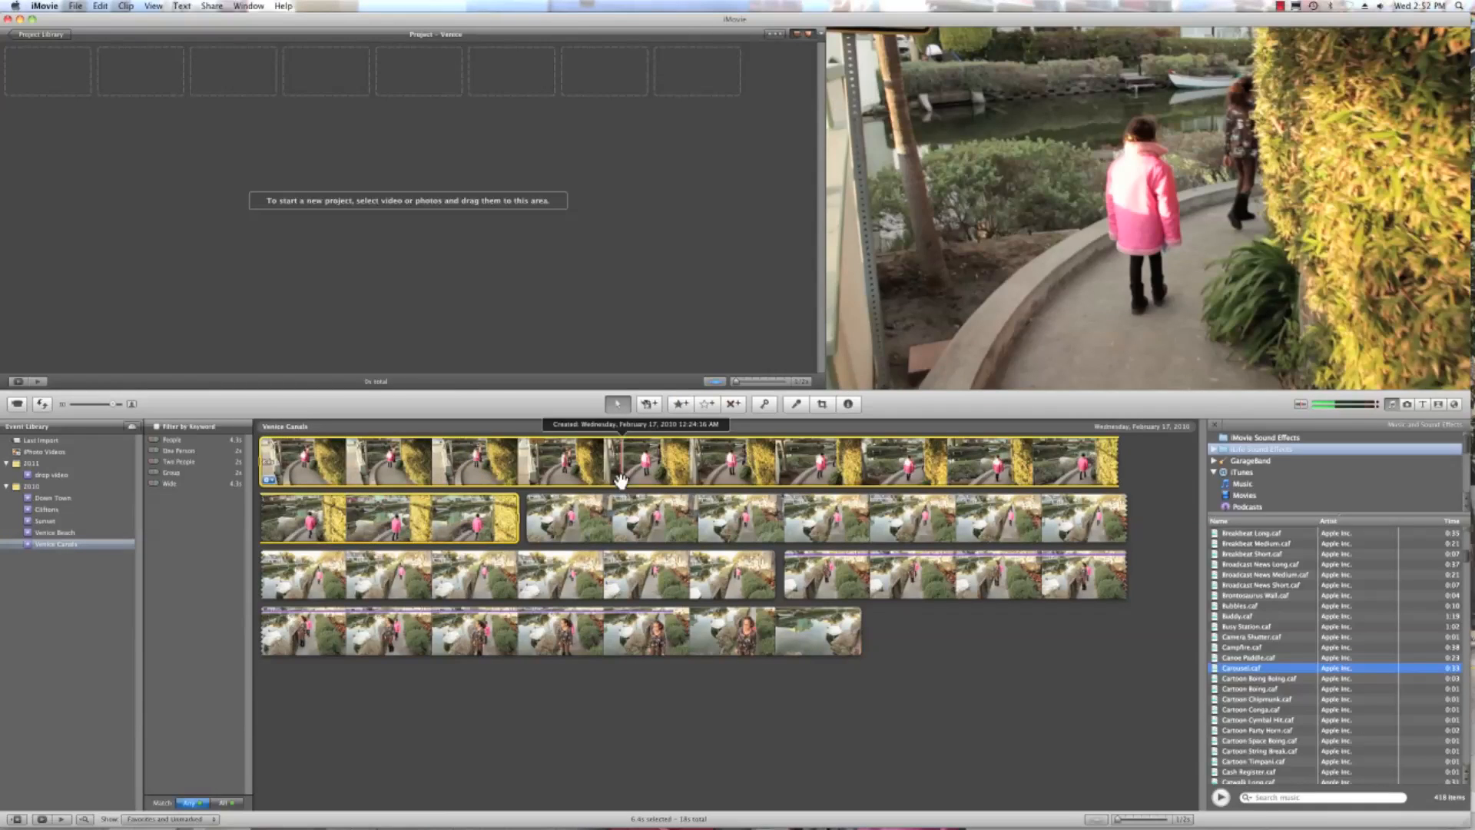
Select all Venice Canals event clips and add them to the Venice project
key("cmd+a")
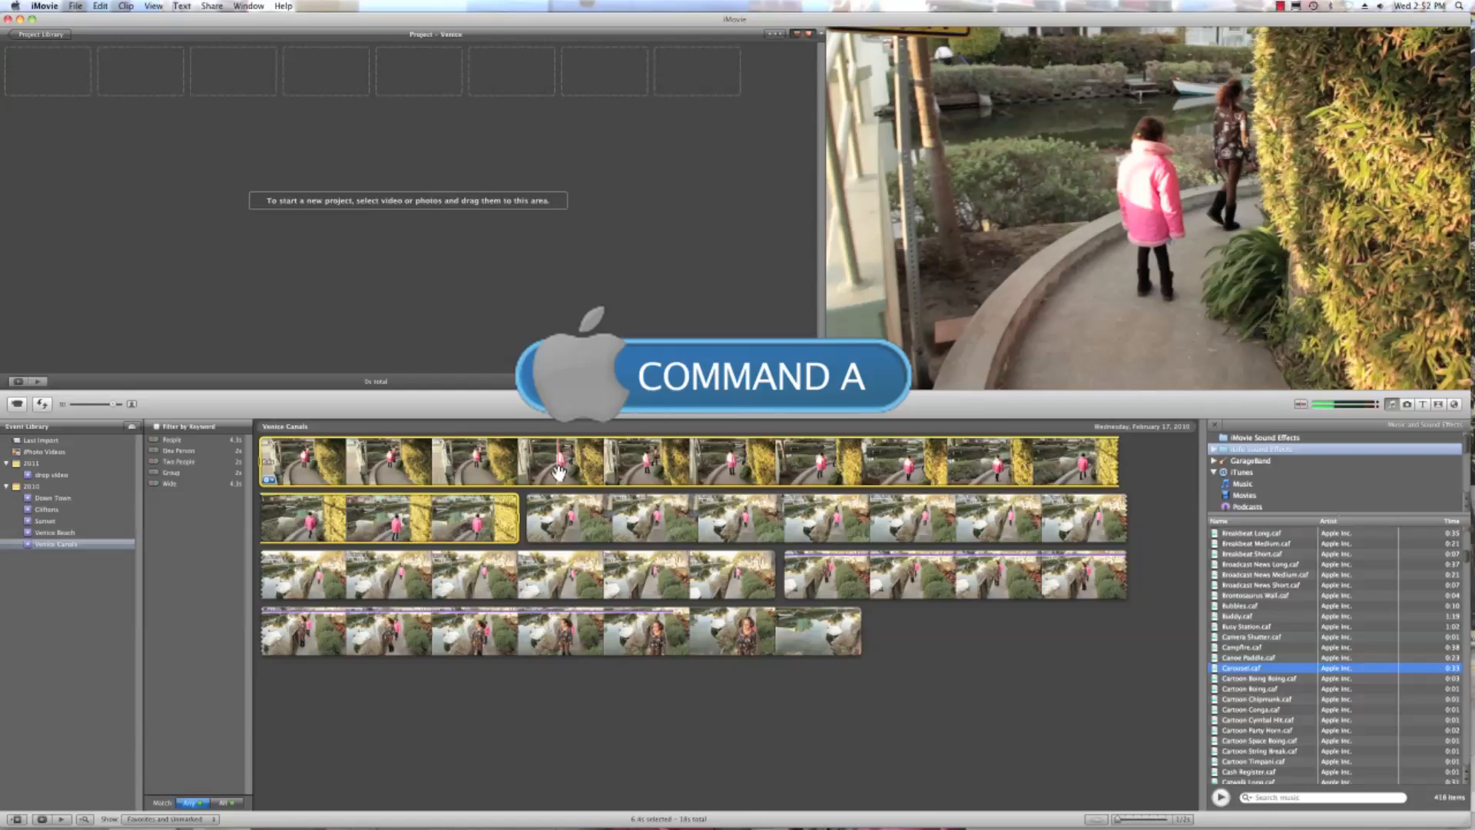
key("cmd+a")
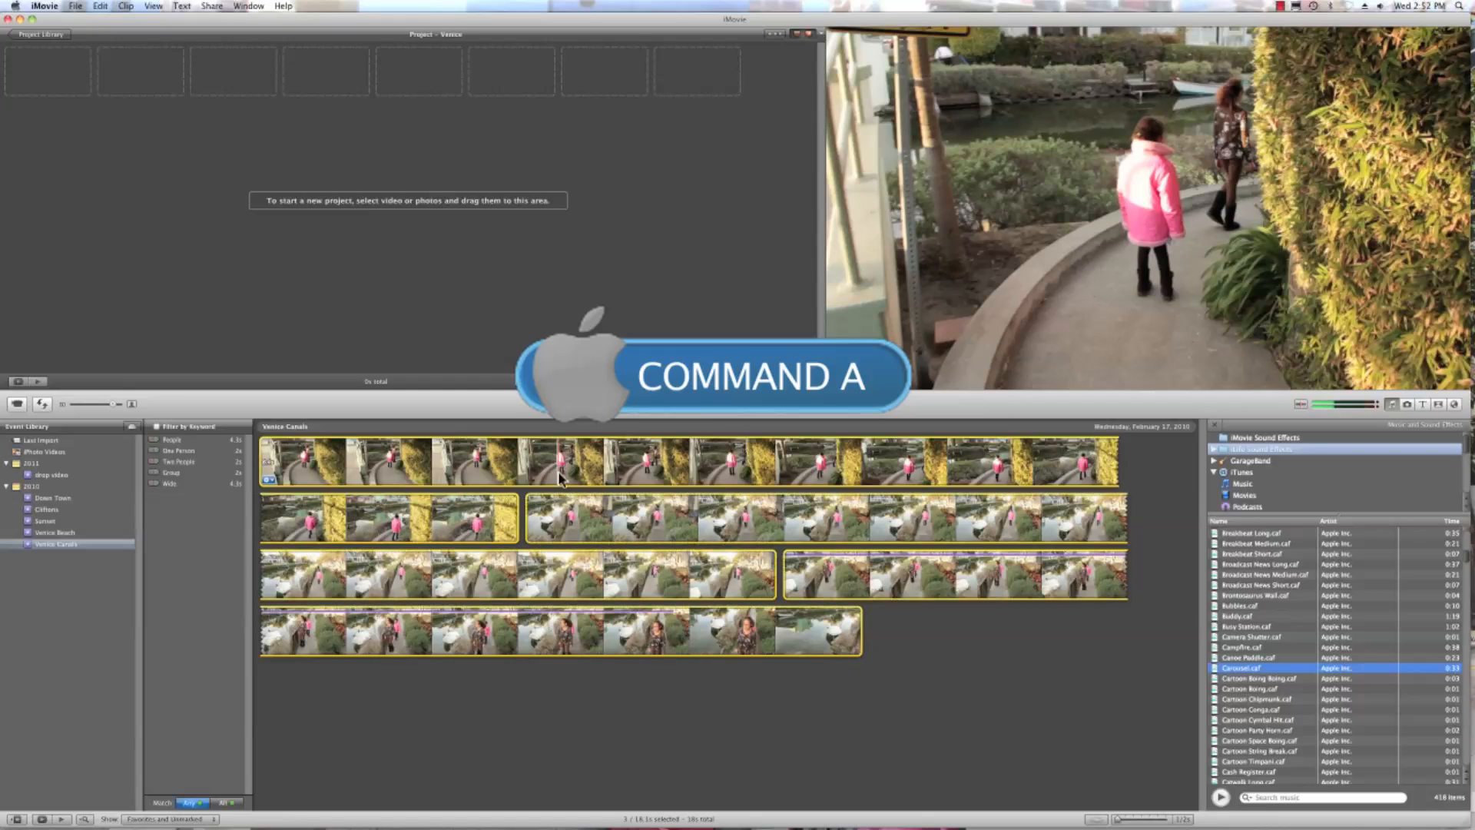
key("cmd+a")
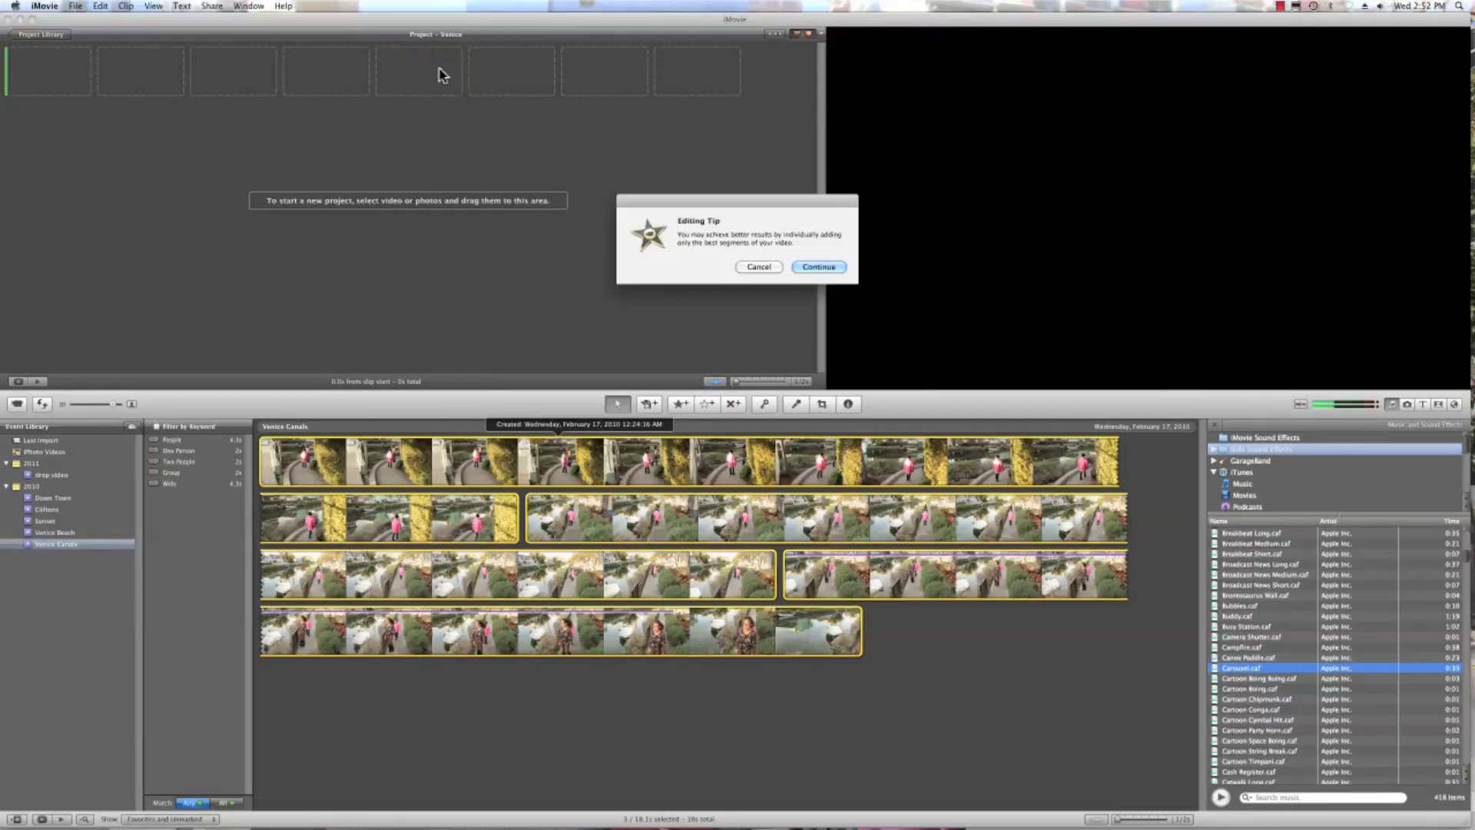
left_click(817, 267)
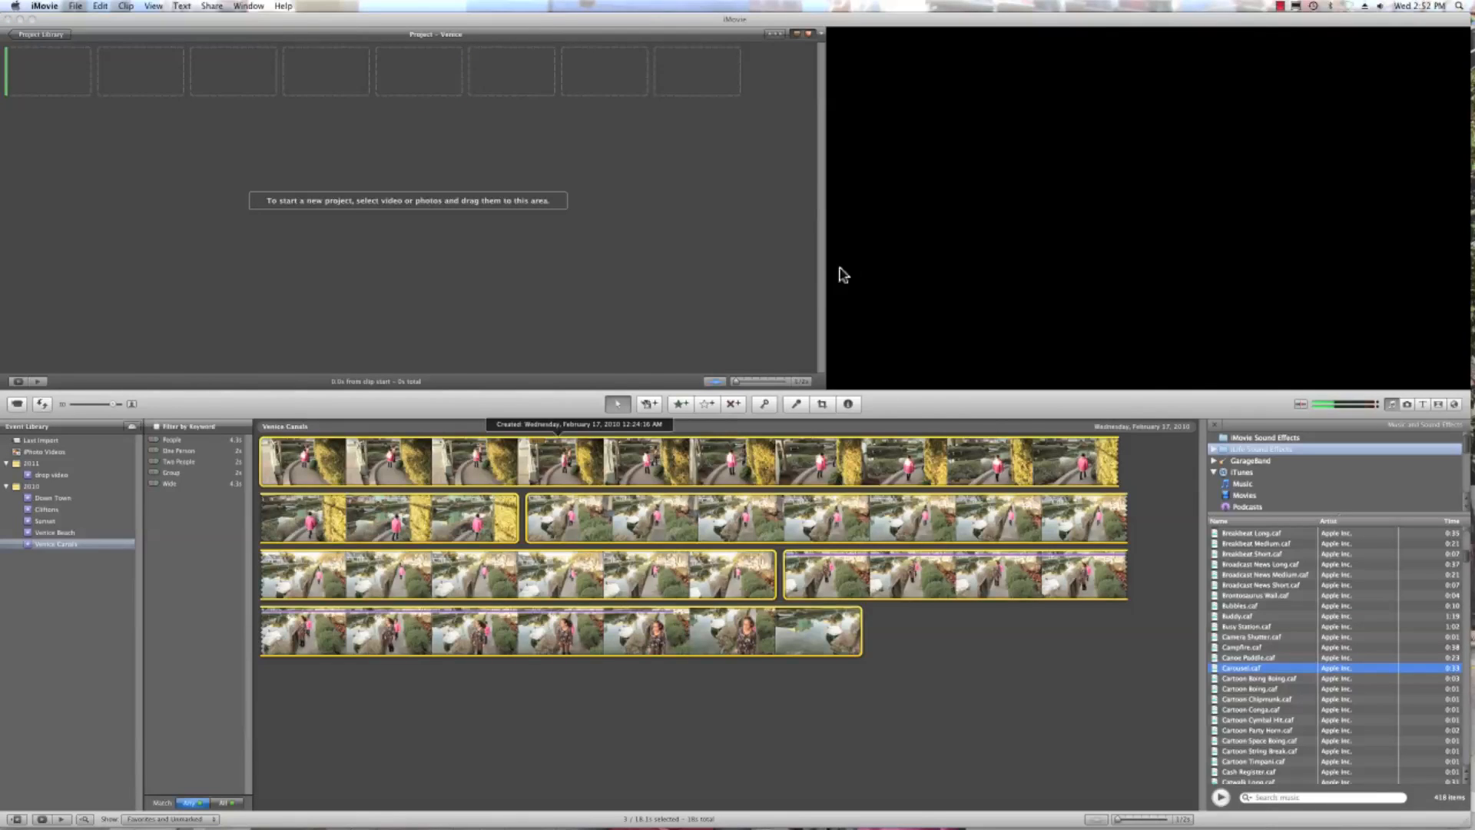